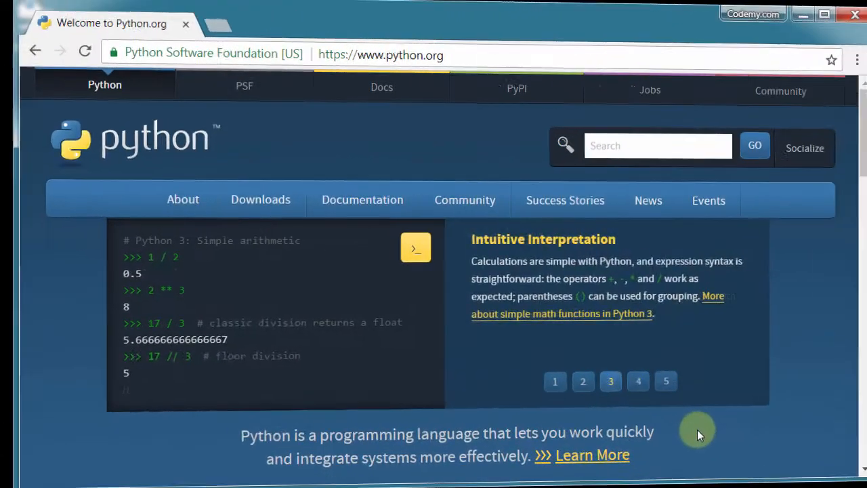
- Leave python.org and search Google for 'sublime text' from the address bar
left_click(618, 383)
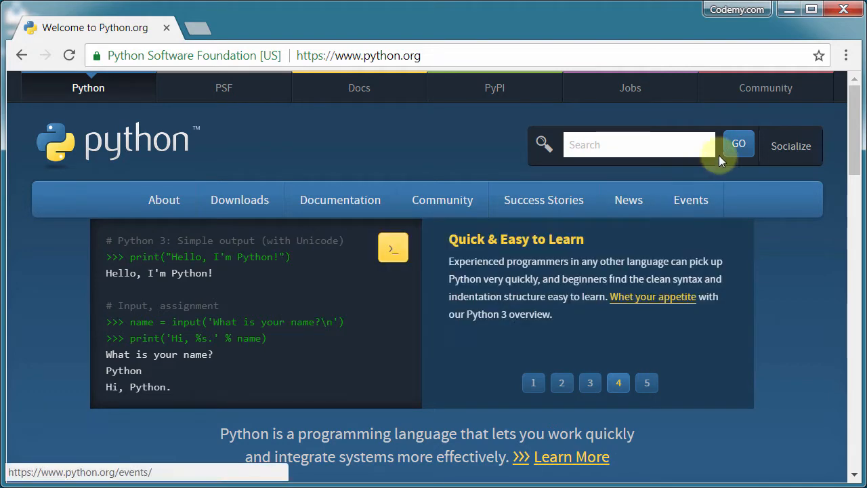
left_click(646, 383)
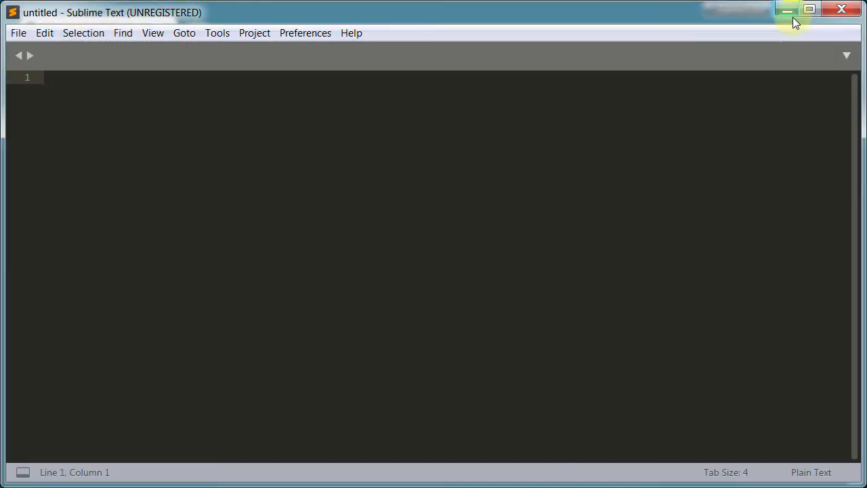
mouse_move(792, 37)
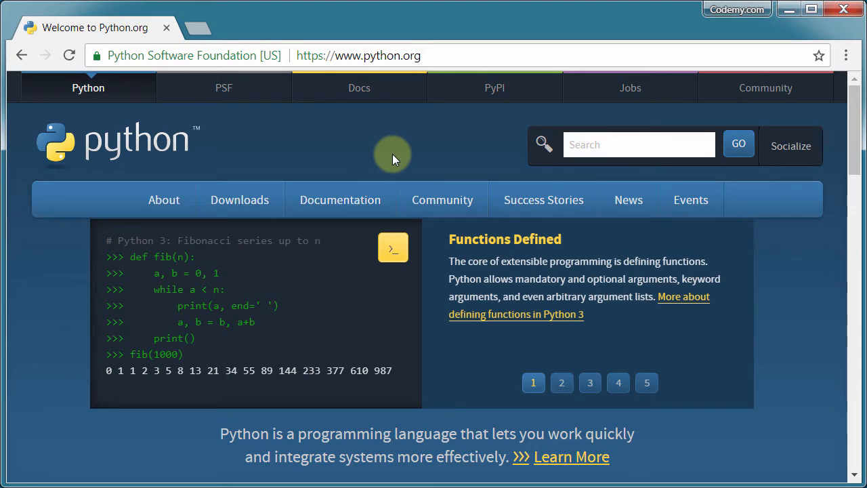
left_click(562, 383)
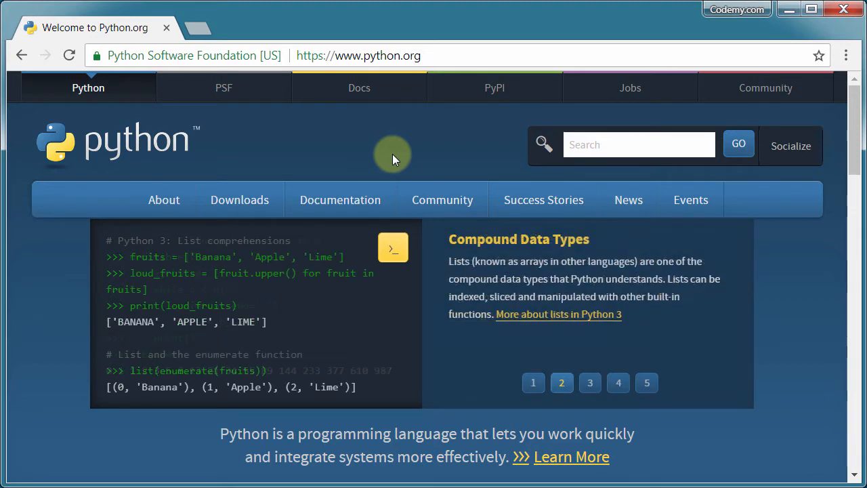
mouse_move(427, 67)
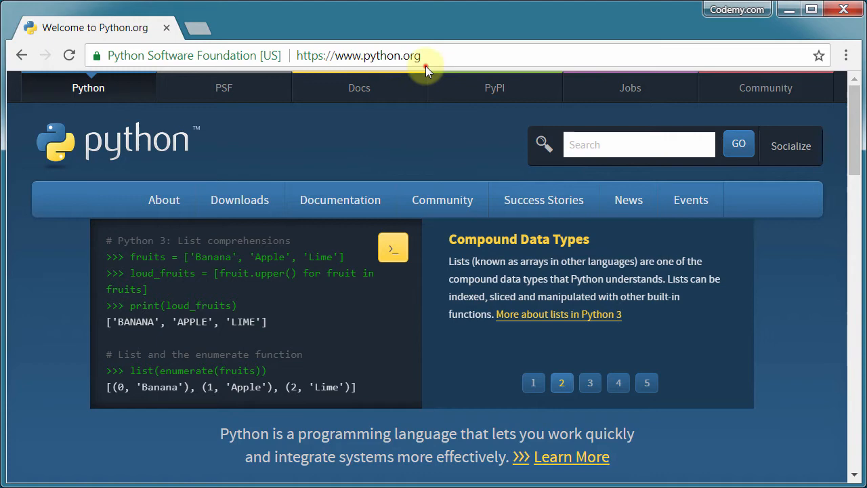
left_click(359, 55)
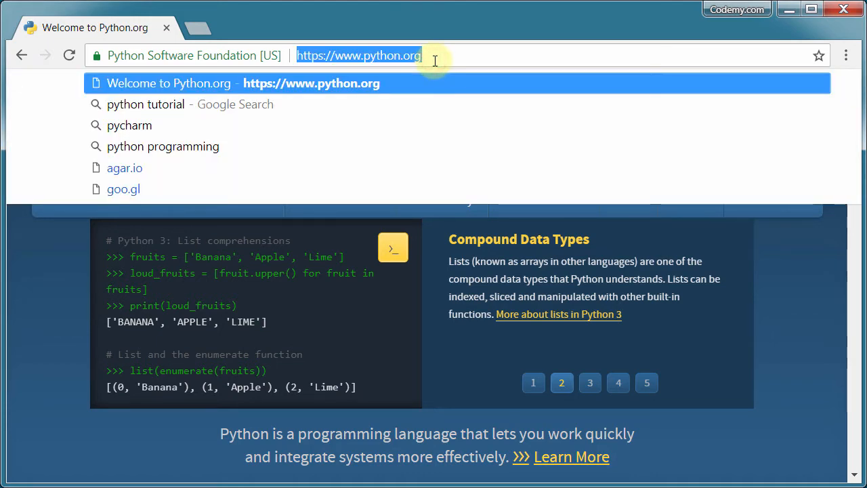
type("sublime")
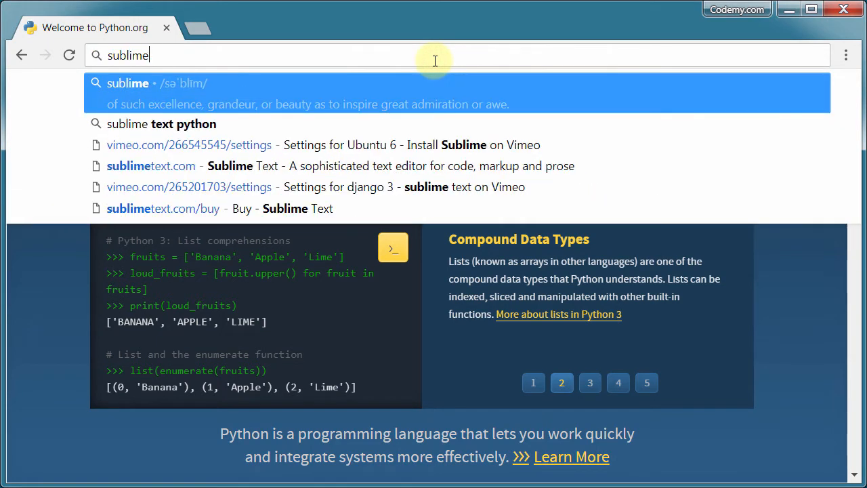
left_click(161, 123)
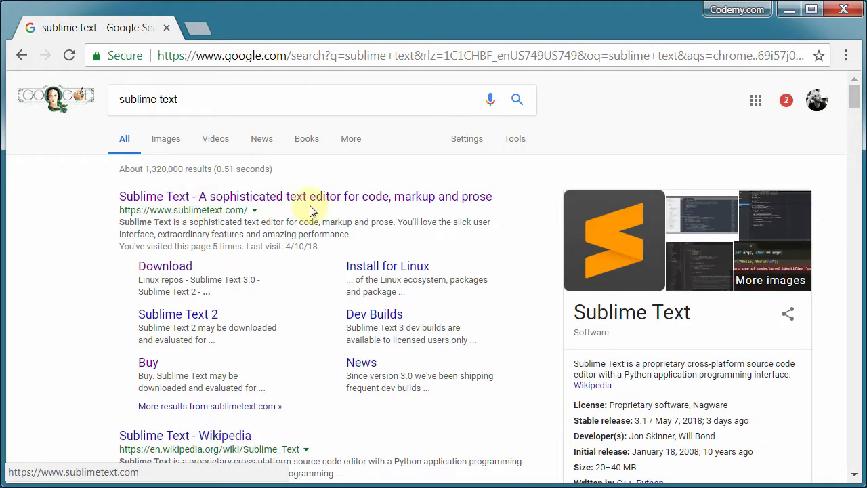
- Open sublimetext.com and start the Windows download of Sublime Text 3
left_click(263, 196)
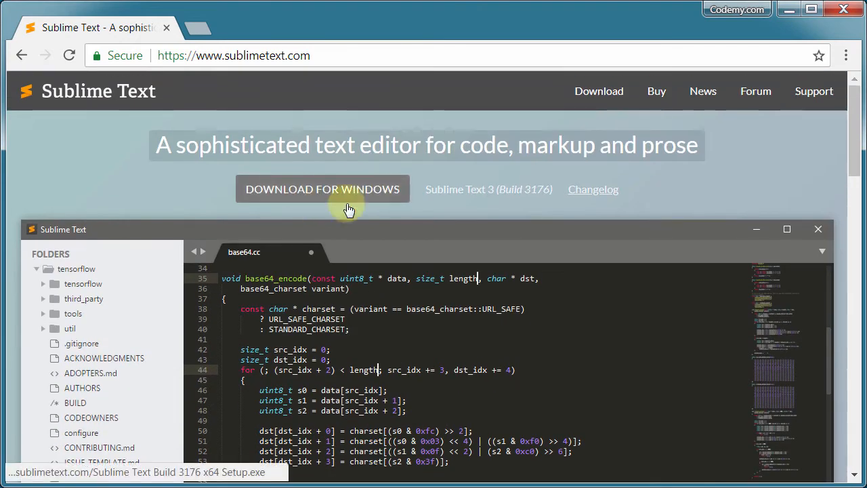
scroll("down", 3)
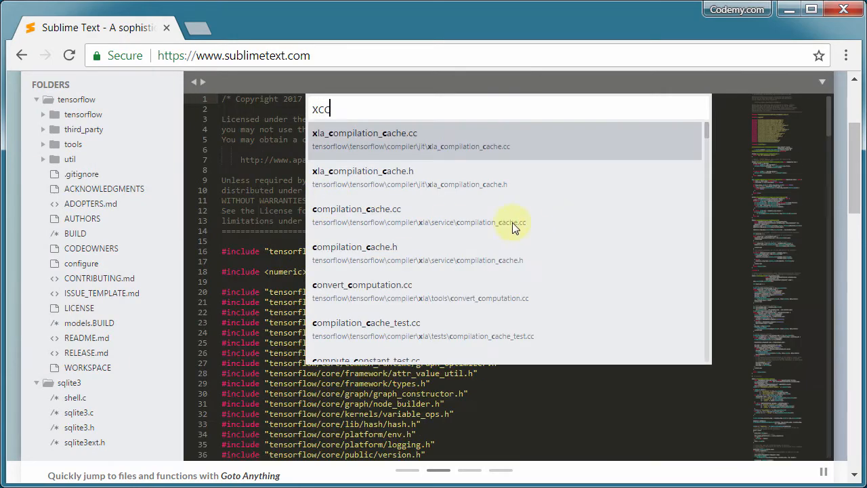
left_click(364, 132)
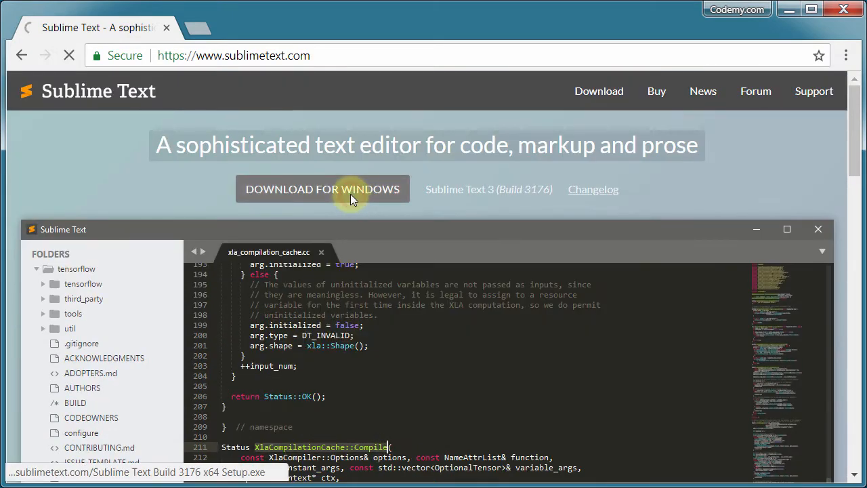
- Save 'Sublime Text Build 3176 x64 Setup' to the Desktop under its default name
left_click(323, 190)
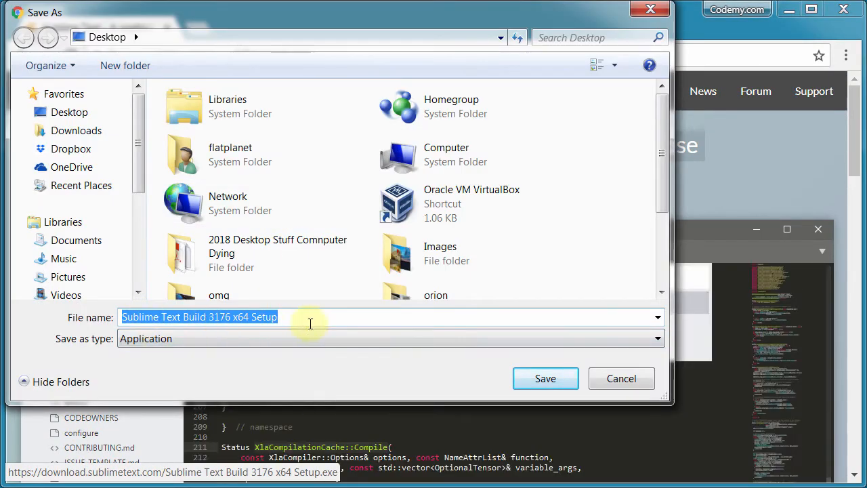
mouse_move(359, 337)
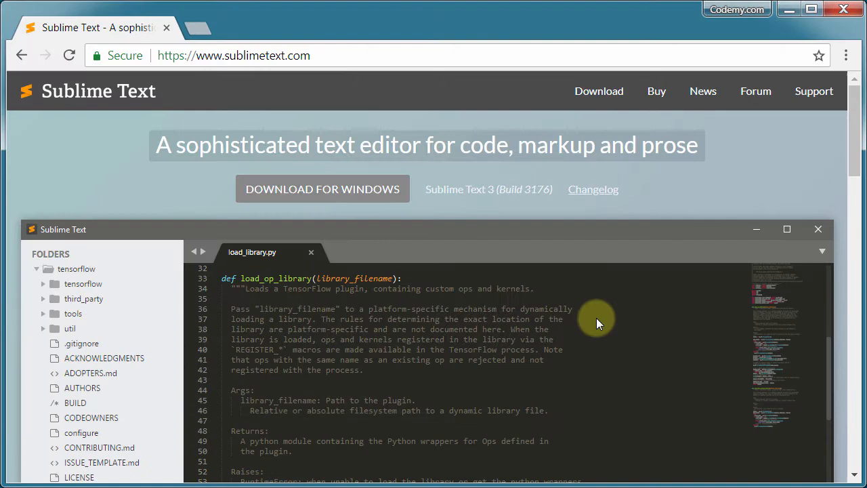
left_click(352, 252)
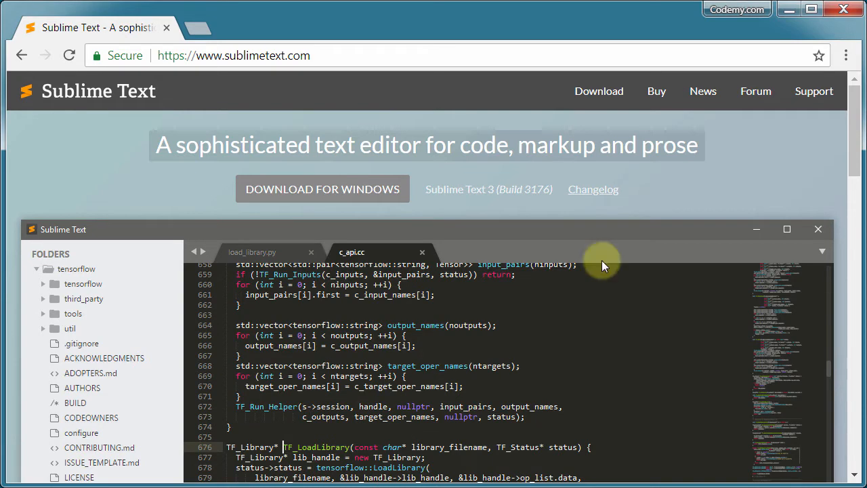
left_click(422, 252)
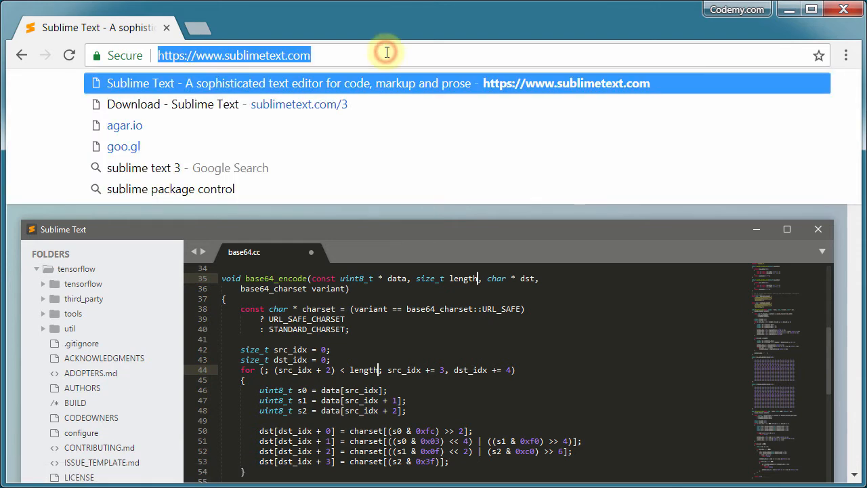
- Go to notepad-plus-plus.org and scroll through its About section and screenshot
type("notepad-plus-plus.org")
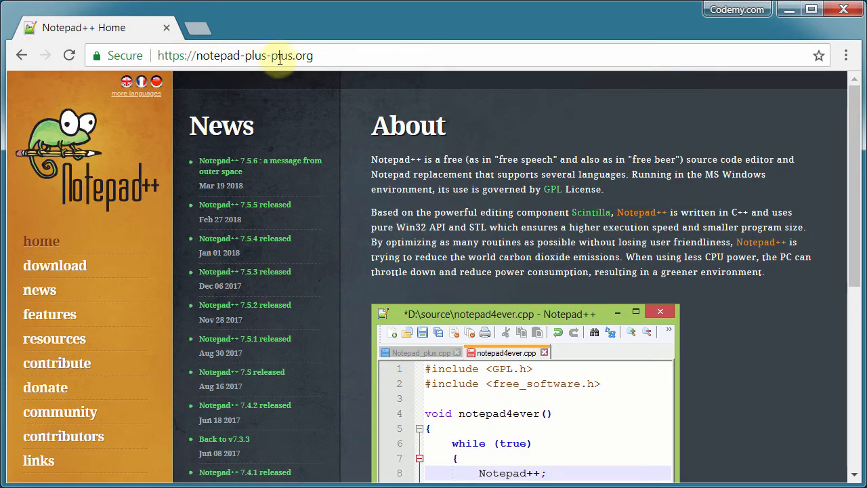
mouse_move(448, 297)
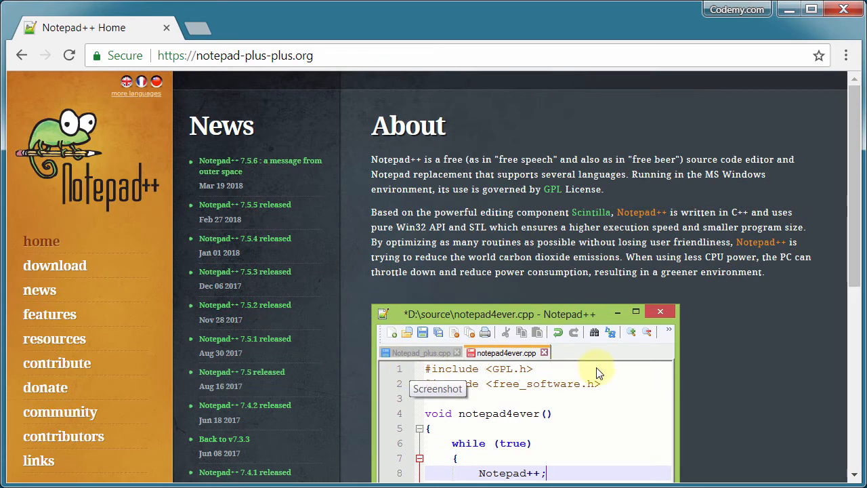
mouse_move(383, 153)
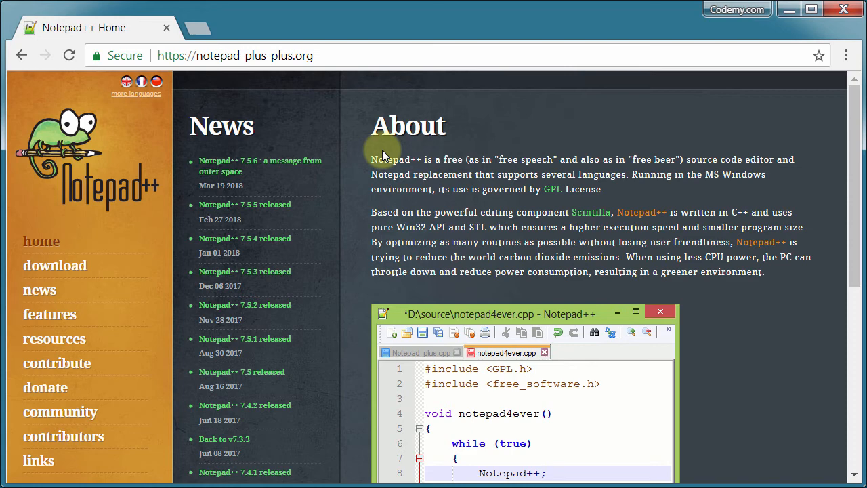
scroll("down", 3)
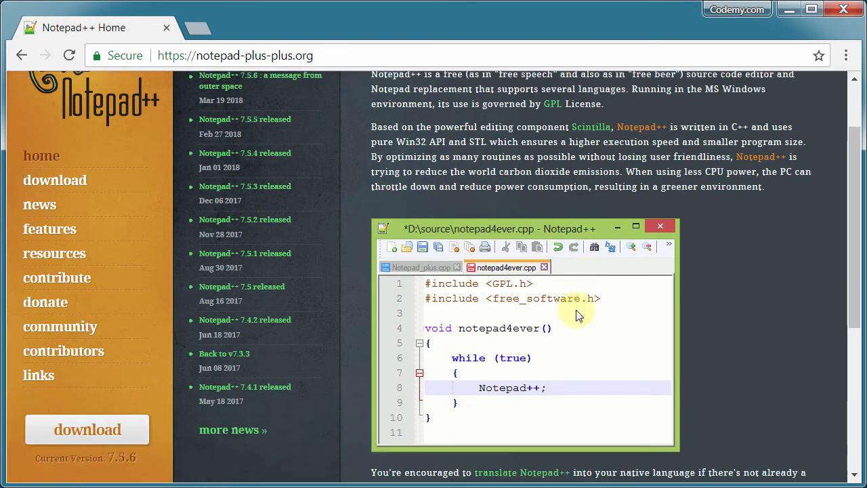
scroll("down", 3)
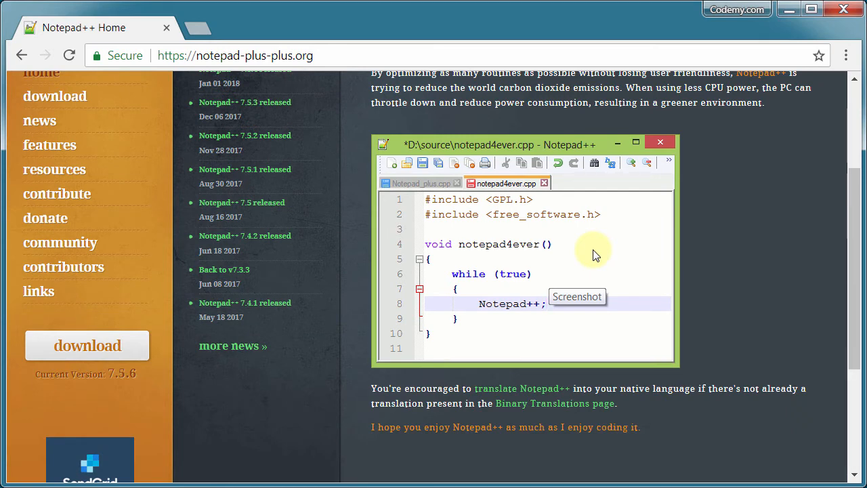
scroll("up", 3)
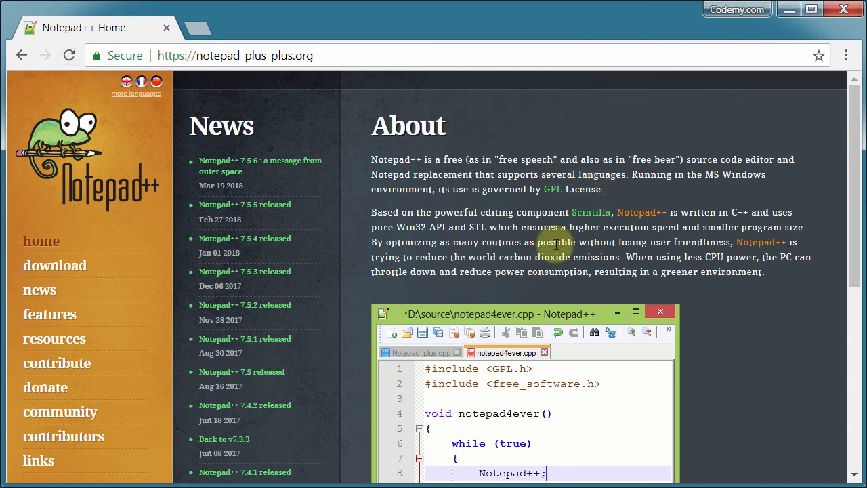
mouse_move(470, 210)
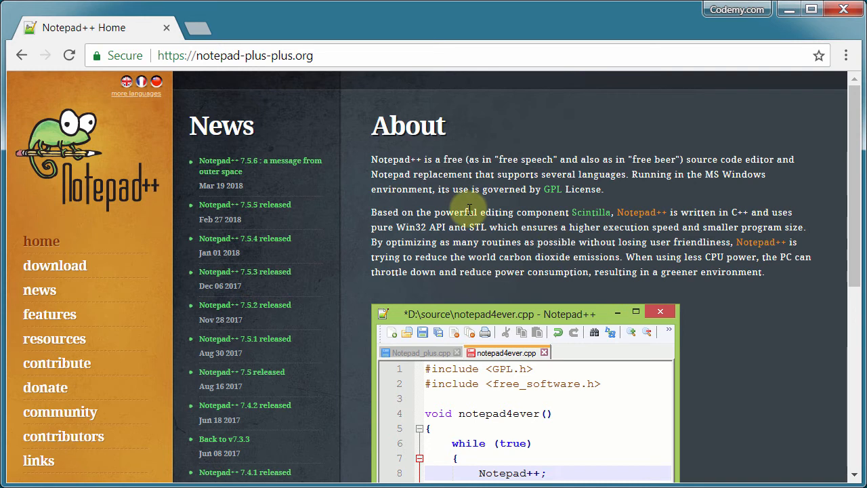